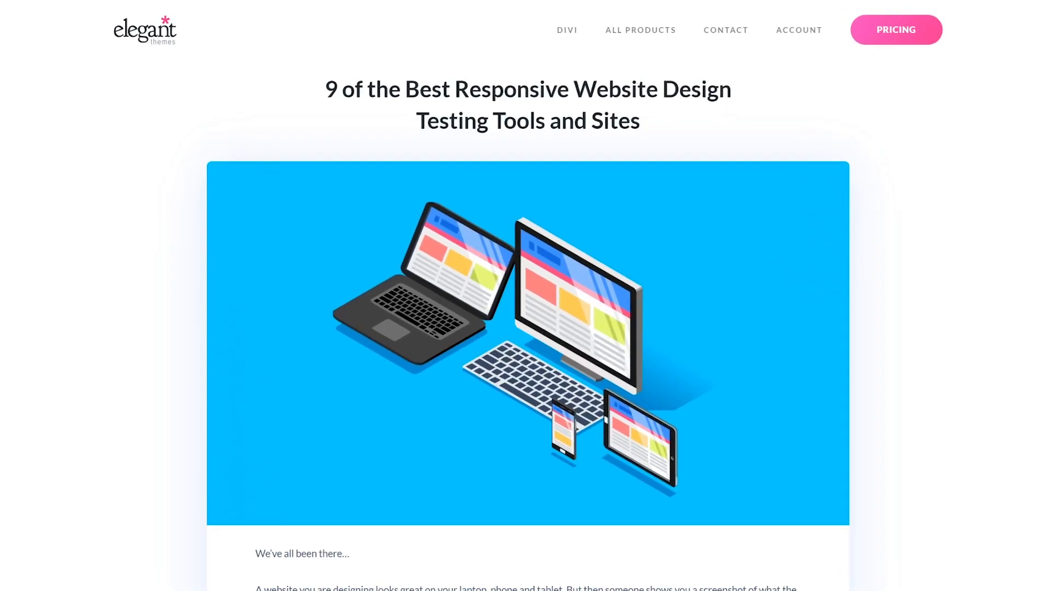
Step: Load the Elegant Themes homepage and inspect it to show its HTML markup in DevTools
scroll("down", 3)
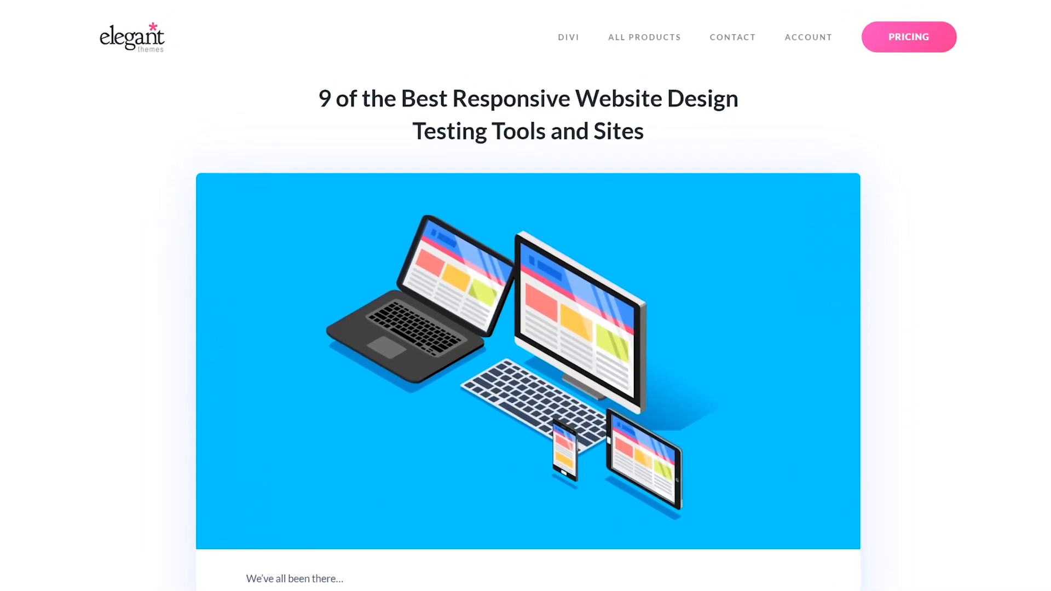
scroll("down", 3)
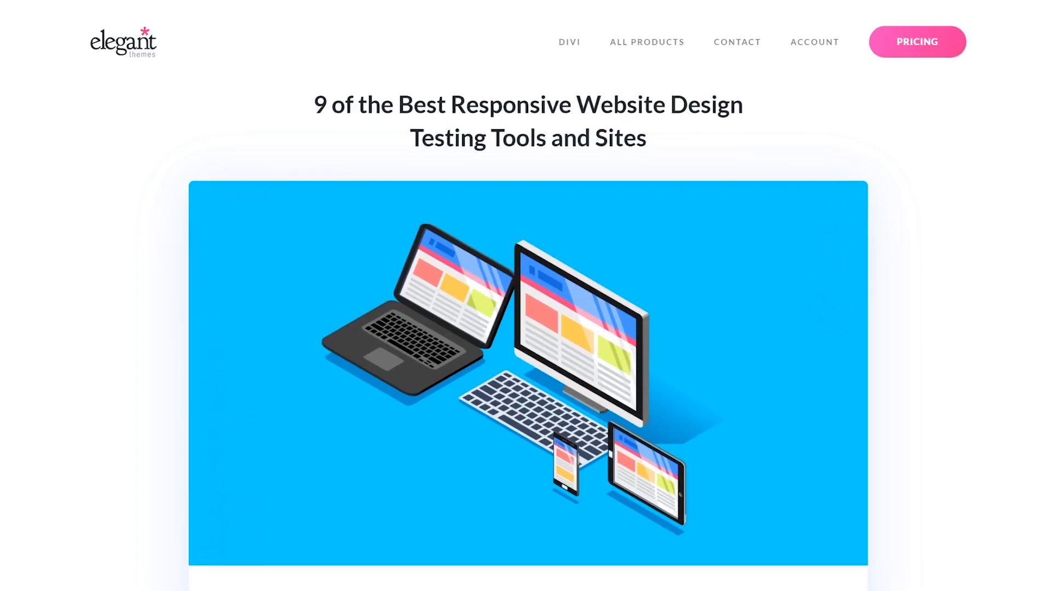
left_click(122, 40)
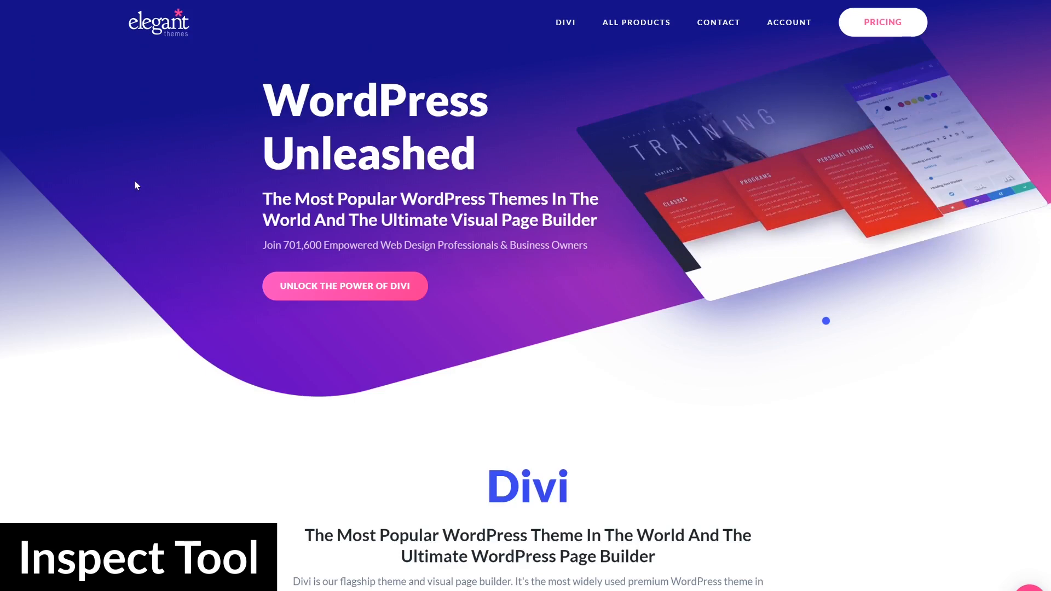
right_click(136, 186)
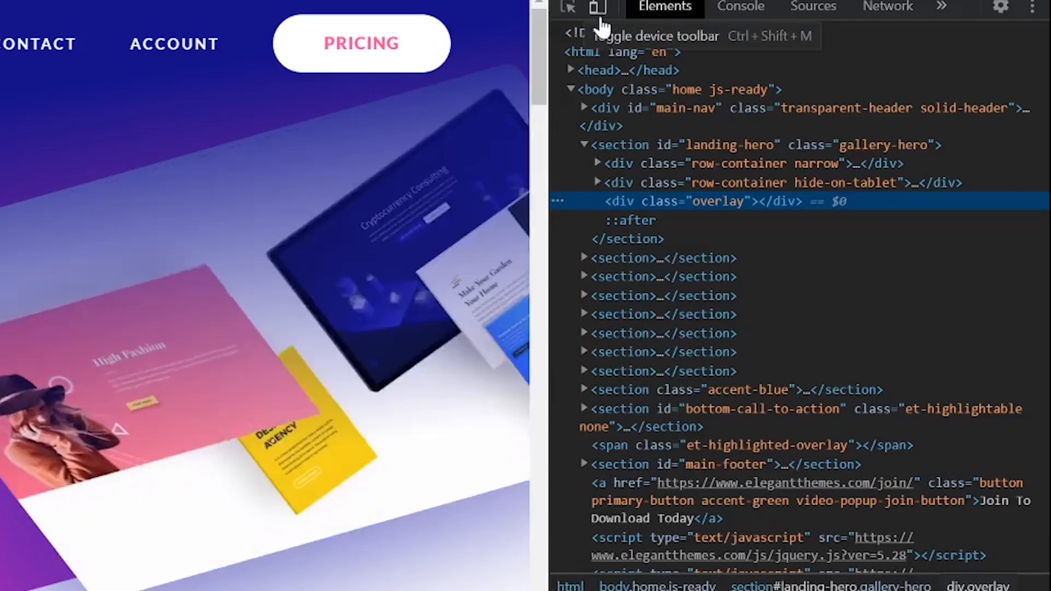
Step: Emulate the homepage at iPhone X size, 375 × 812, via the device toolbar
left_click(596, 8)
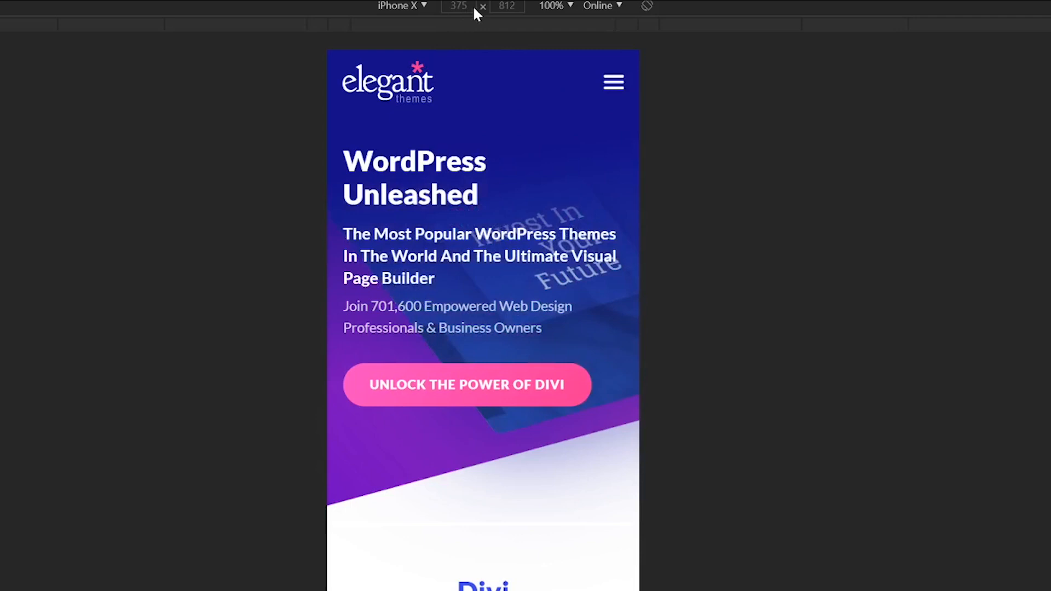
left_click(402, 6)
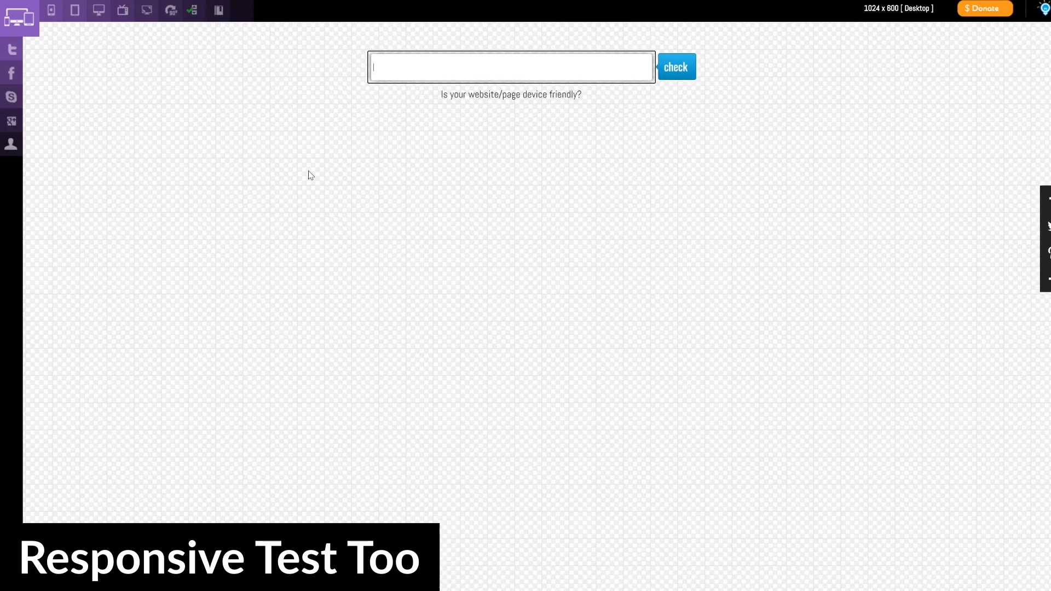
type("https://www.elegantthemes.com/")
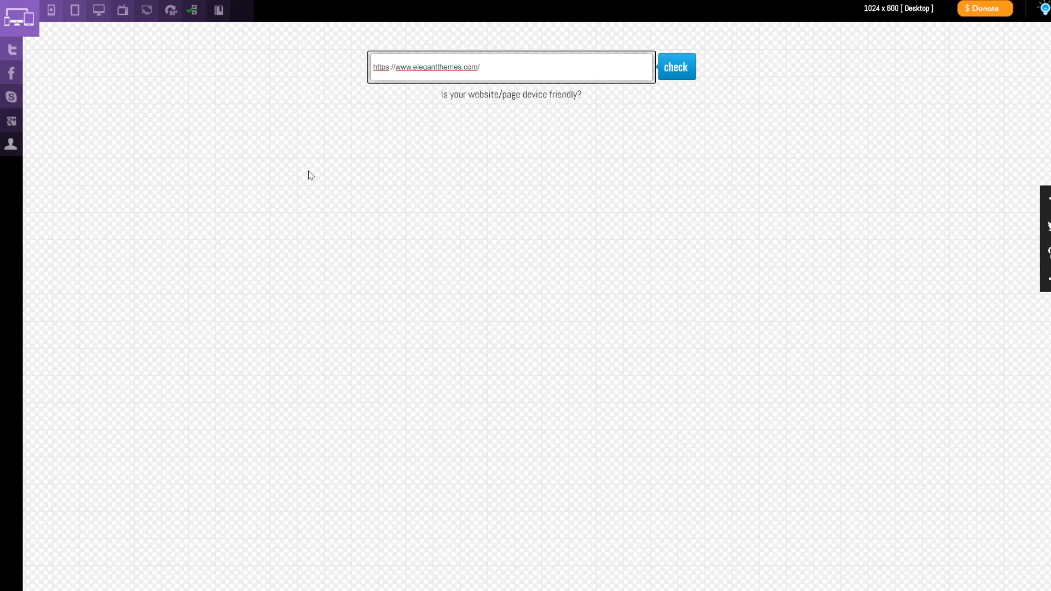
left_click(677, 67)
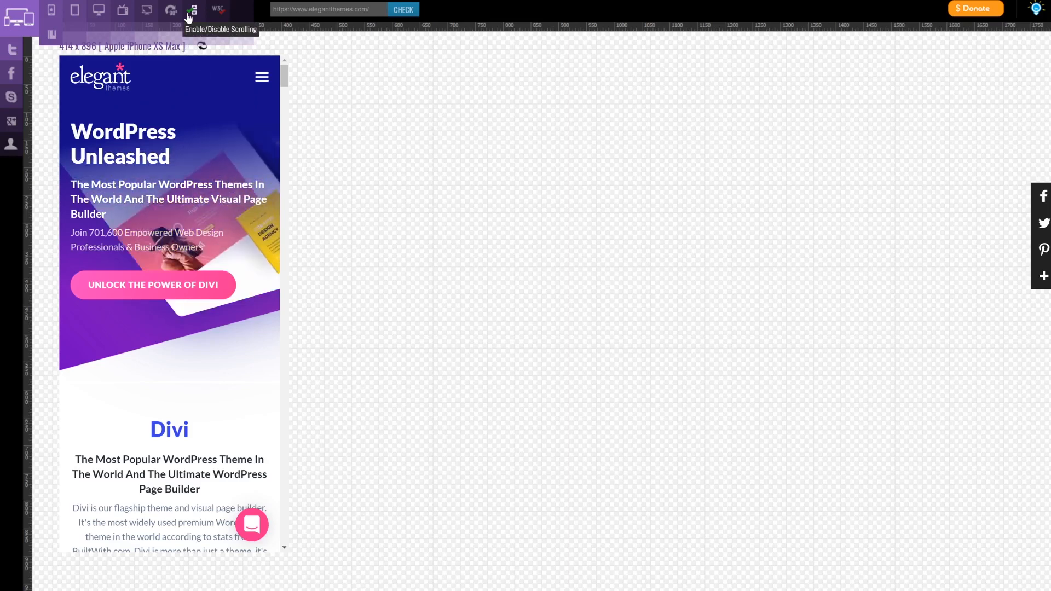
left_click(172, 10)
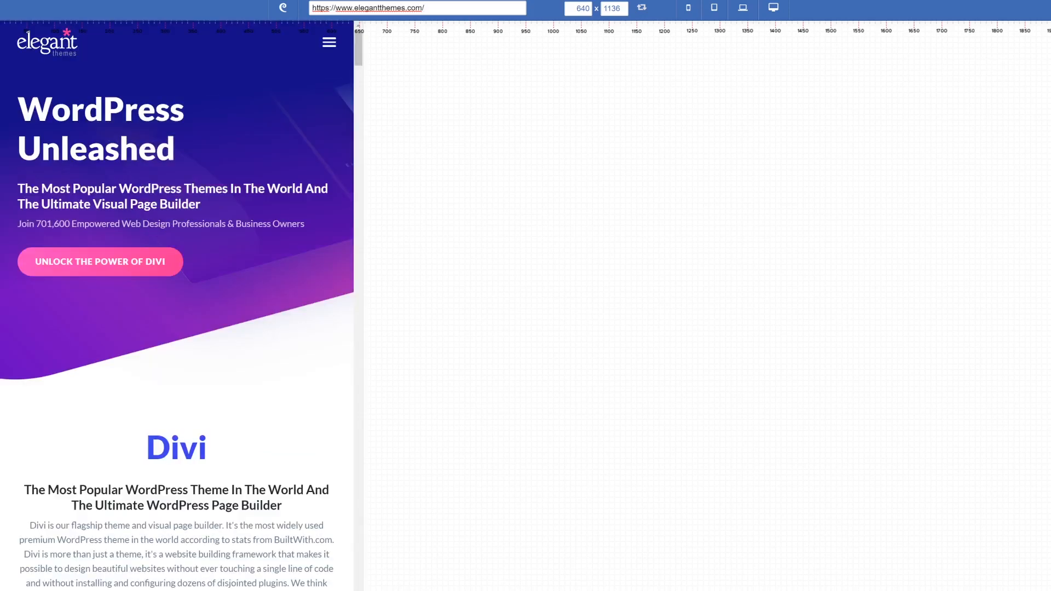
Step: Review the Designmodo preview of the homepage resized to 922 × 1020
scroll("down", 3)
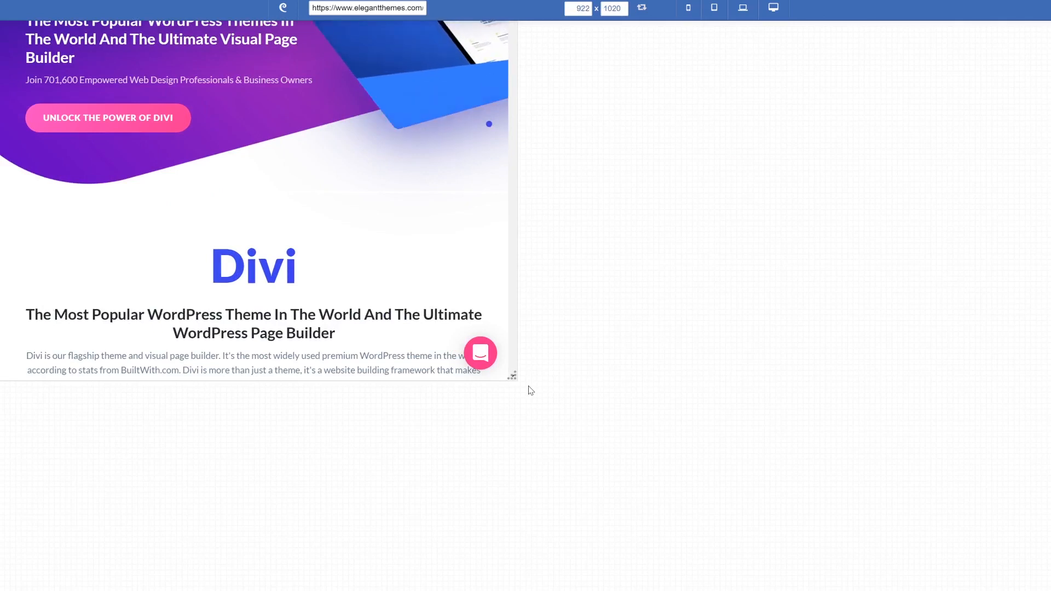
scroll("up", 3)
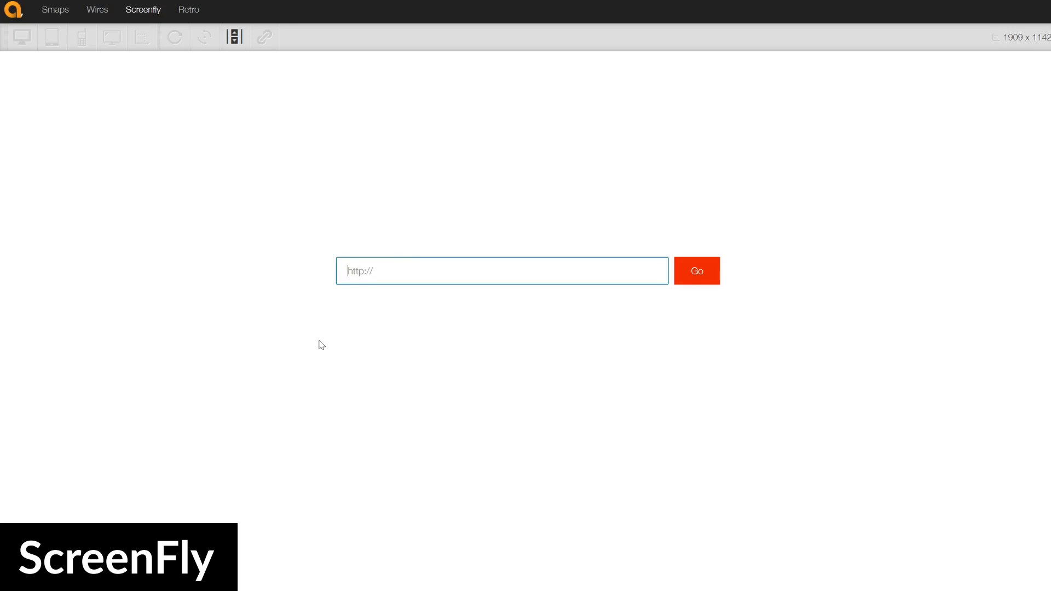
Step: Submit the Elegant Themes address in Screenfly and switch to a mobile device preview
left_click(697, 270)
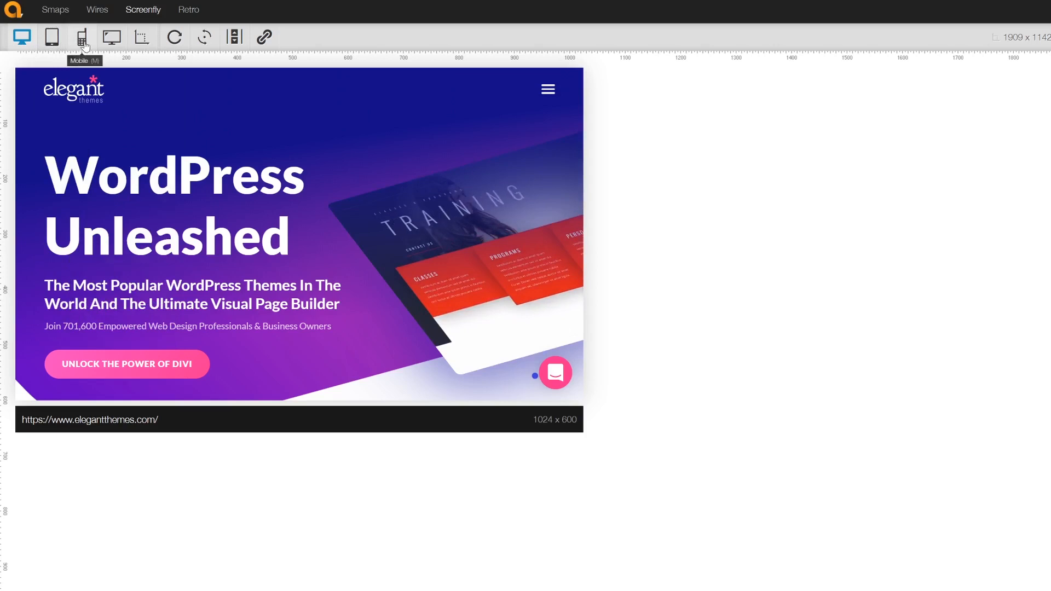
left_click(82, 37)
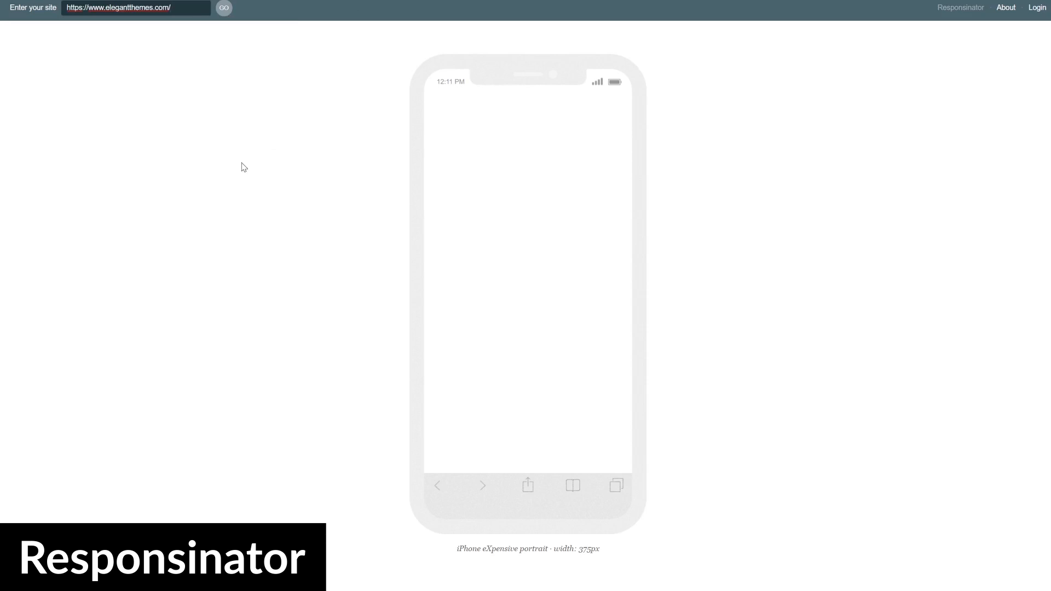
Step: Load the site in Responsinator and review it through the phone and tablet frames, portrait and landscape
left_click(223, 8)
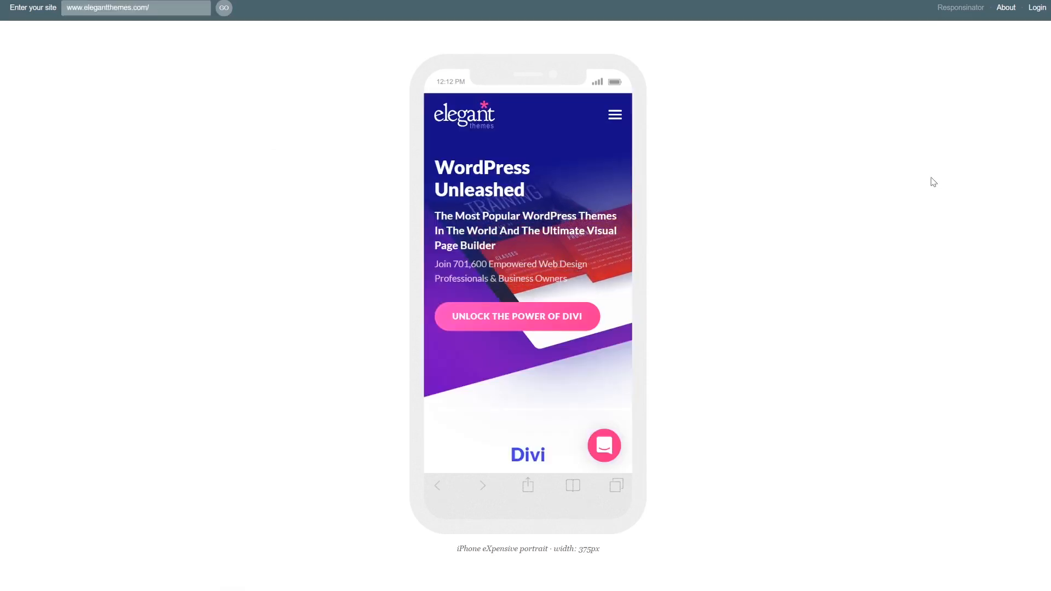
scroll("down", 3)
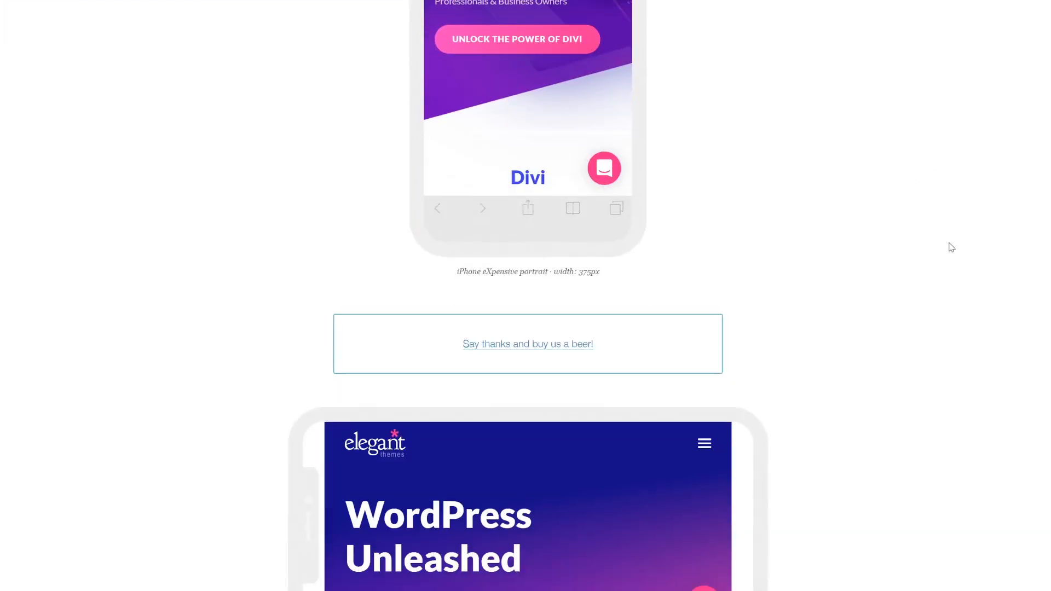
scroll("down", 3)
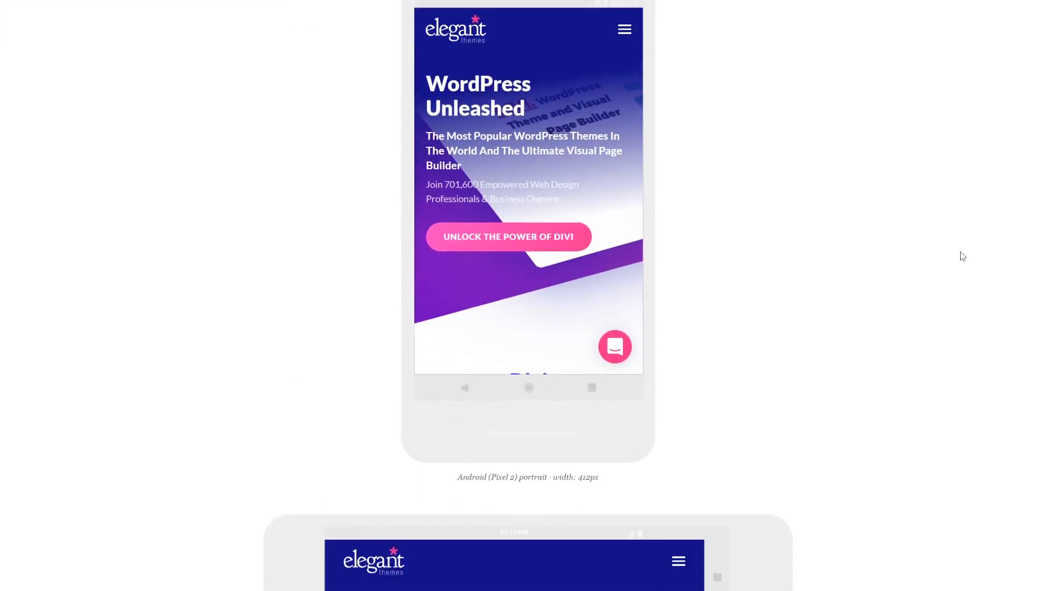
scroll("down", 3)
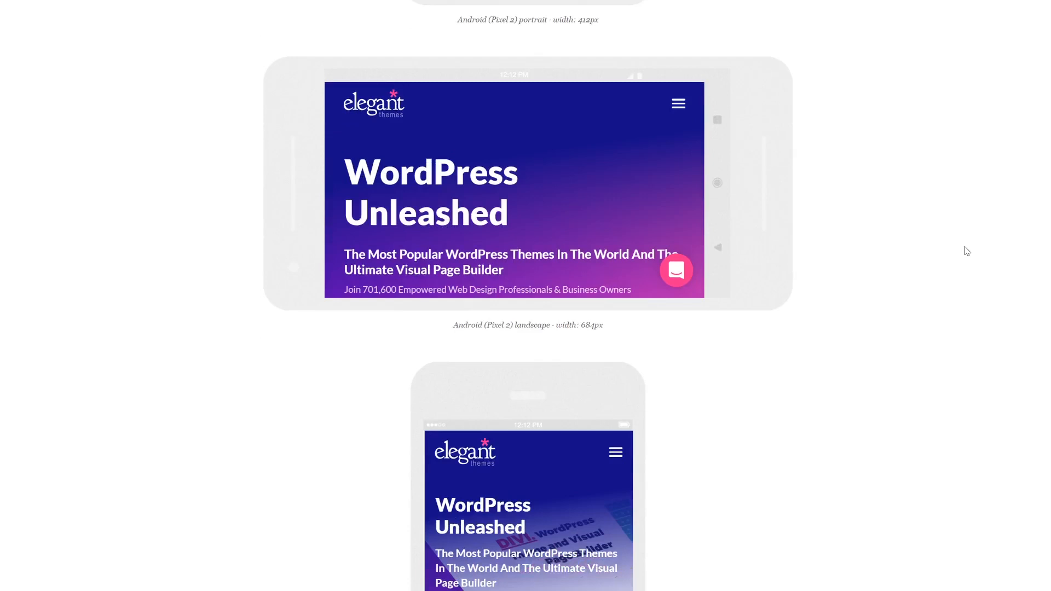
scroll("down", 3)
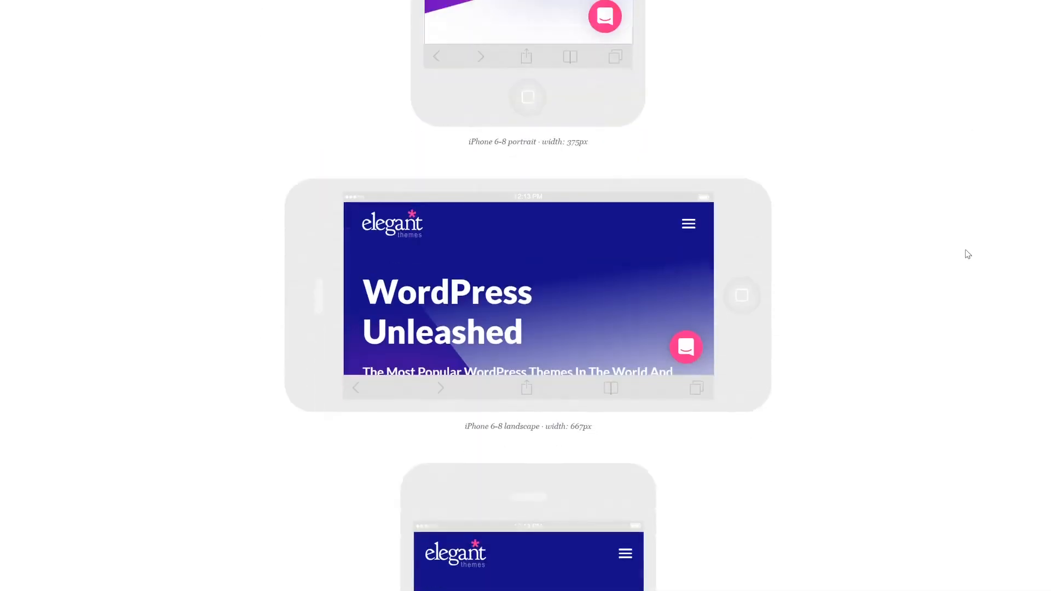
scroll("down", 3)
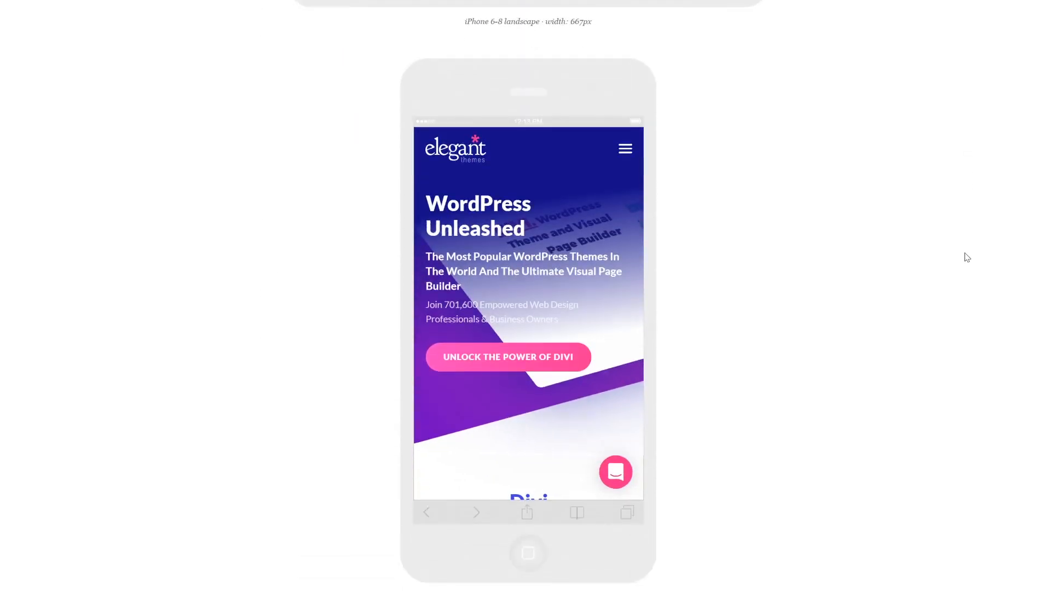
scroll("down", 3)
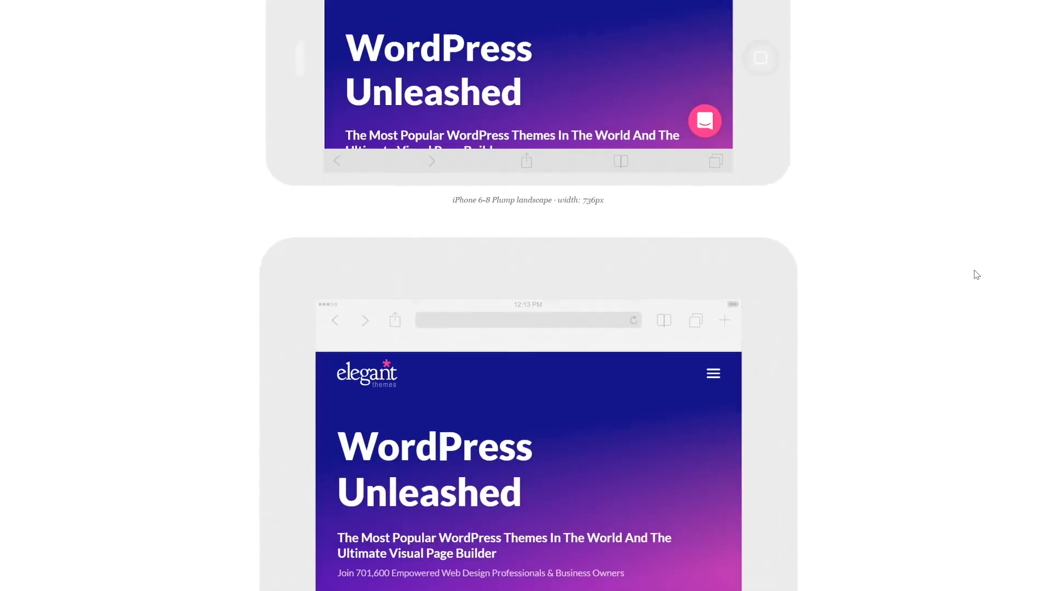
scroll("down", 3)
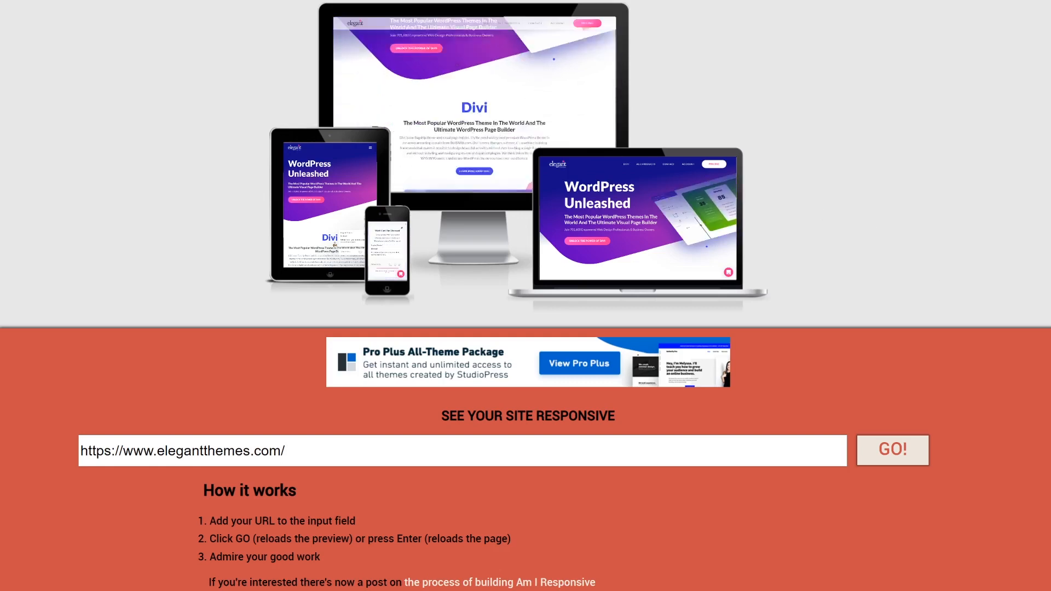
Step: Show the homepage on desktop, laptop, tablet and phone mockups in Am I Responsive
left_click(892, 450)
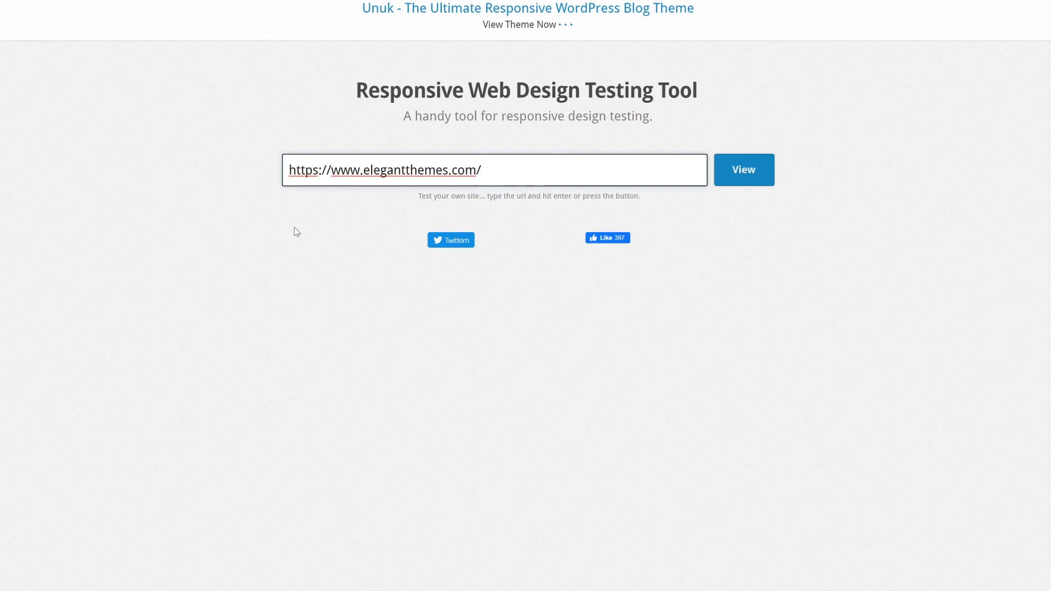
Step: View the homepage at 320×480, 480×640, 768×1024 and 1024×768 in Pixeltuner
left_click(743, 169)
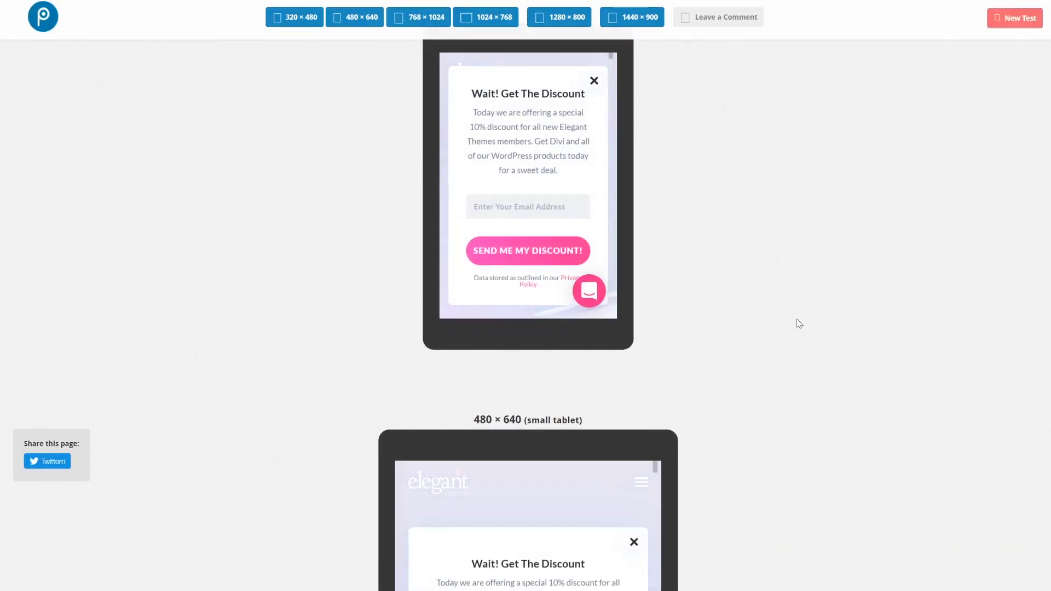
scroll("down", 3)
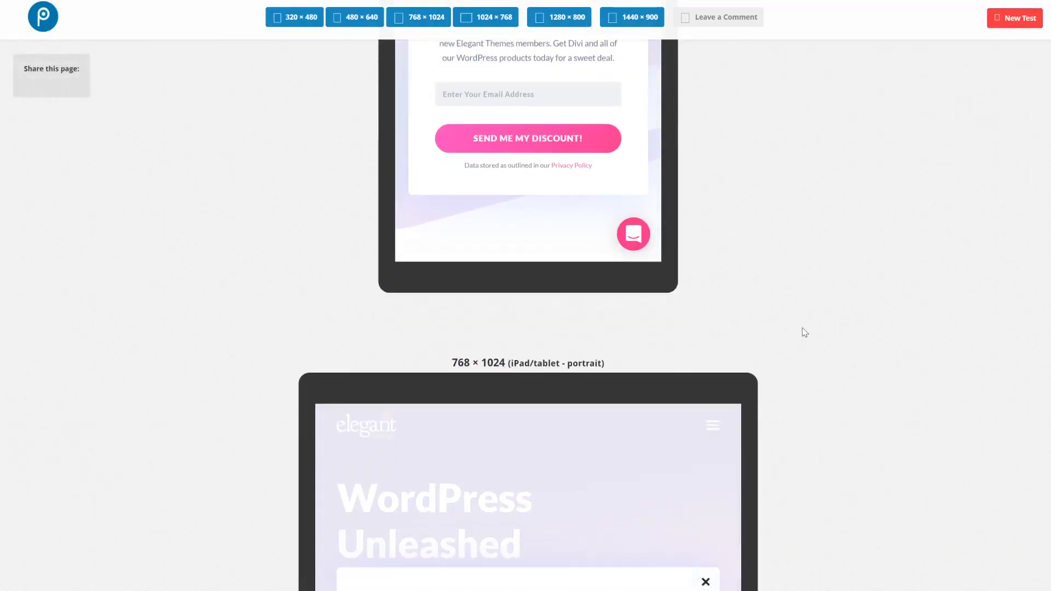
scroll("down", 3)
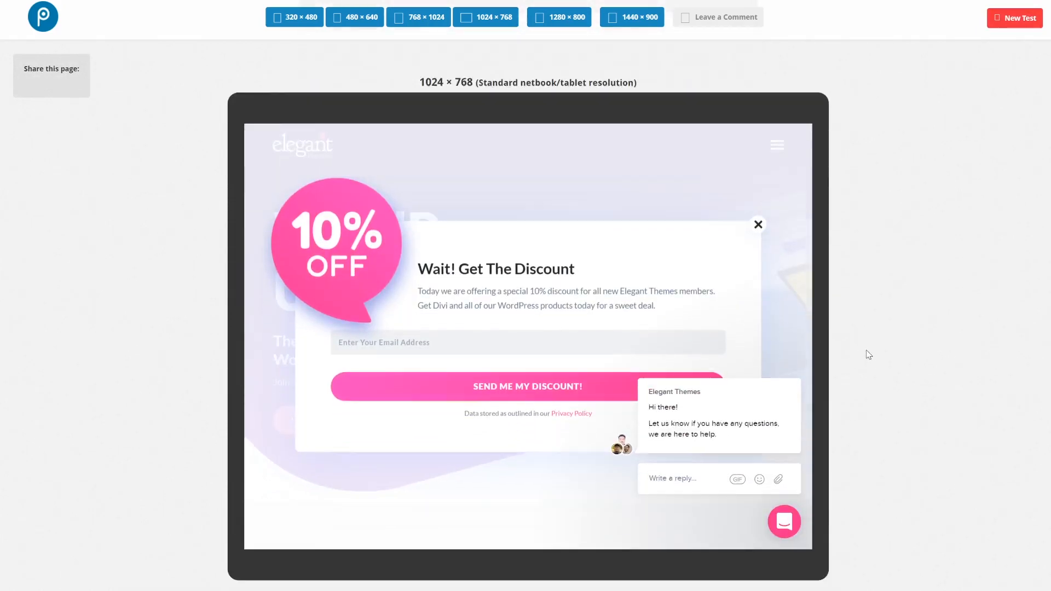
left_click(758, 223)
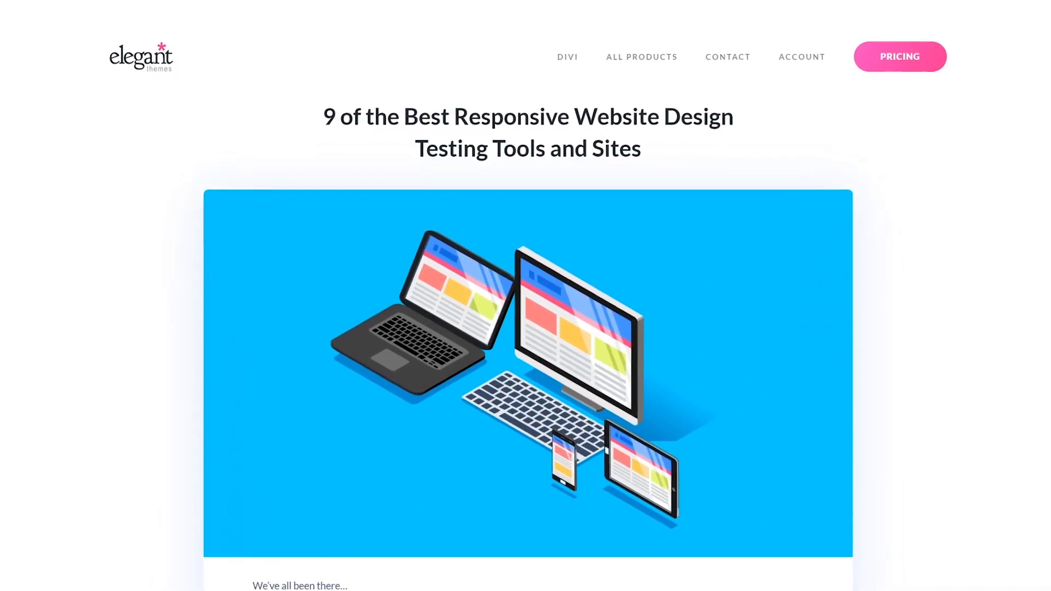
scroll("up", 3)
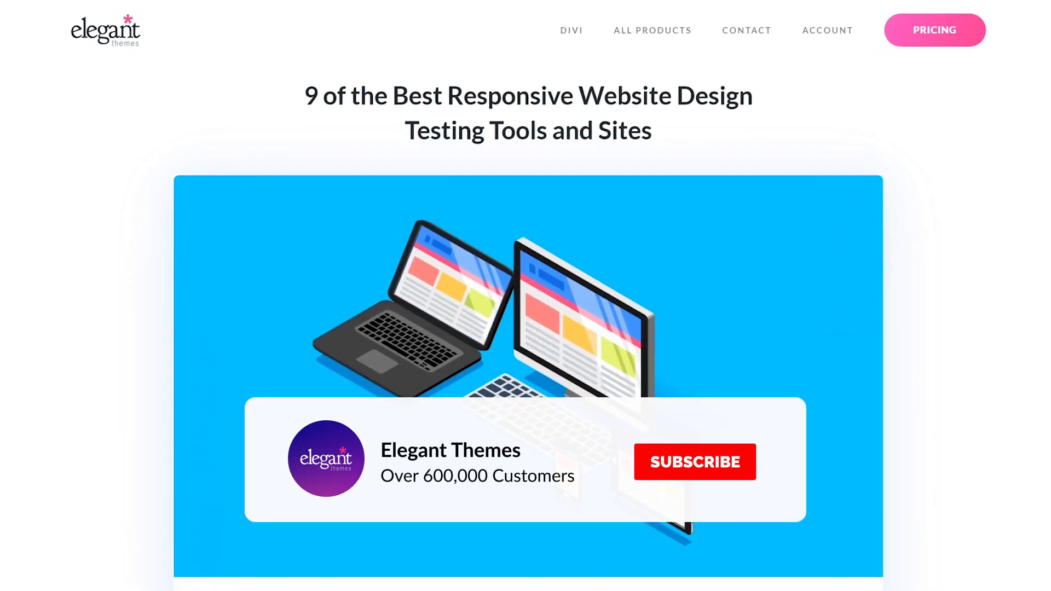
left_click(694, 461)
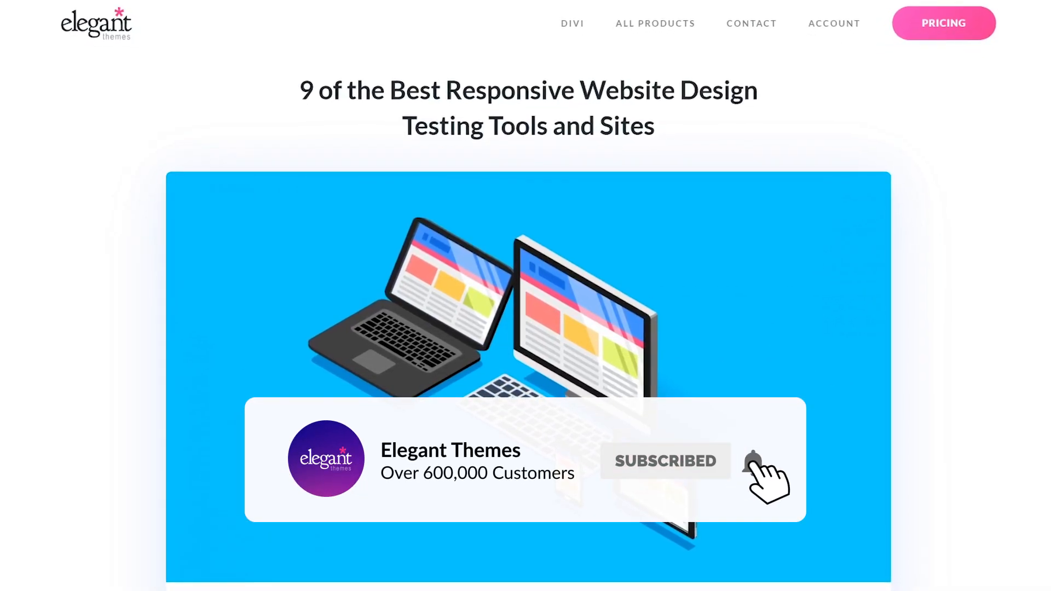